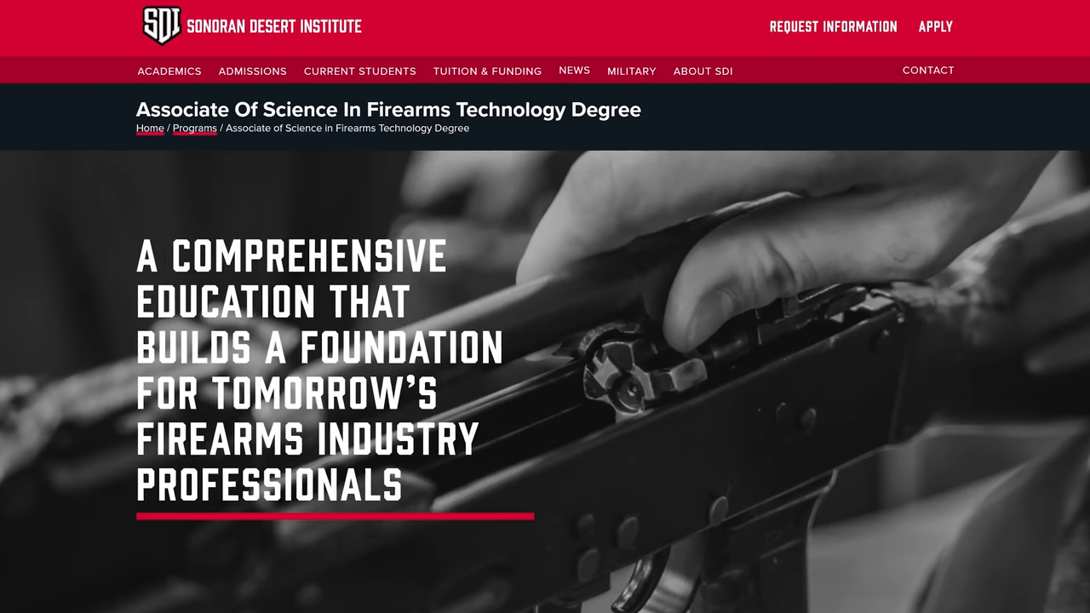
Step: Subscribe to the gavintoobe channel while its uploaded videos list is shown
scroll("down", 3)
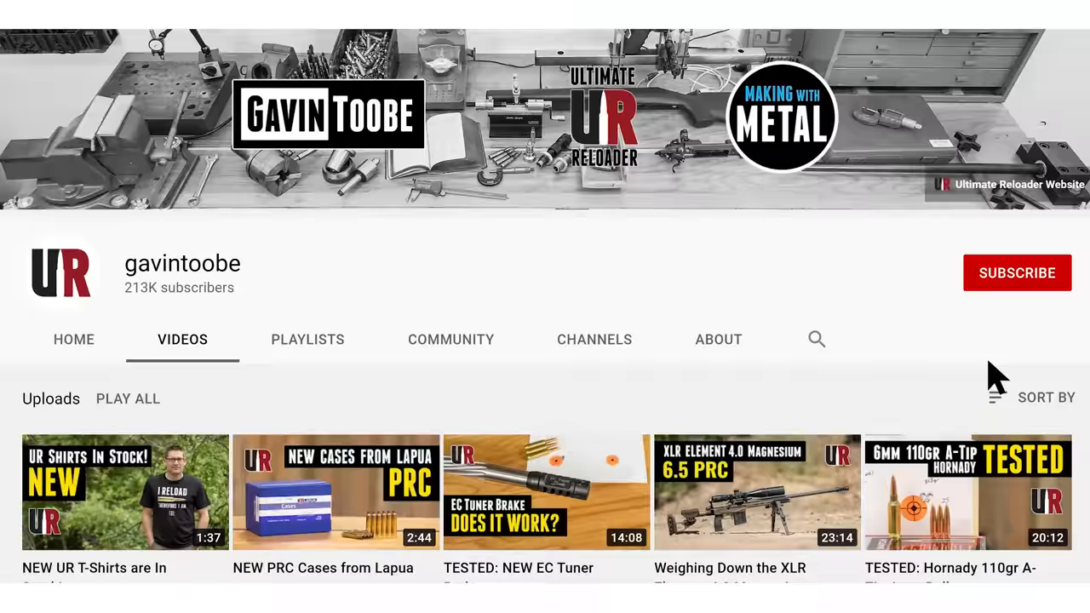
left_click(1017, 272)
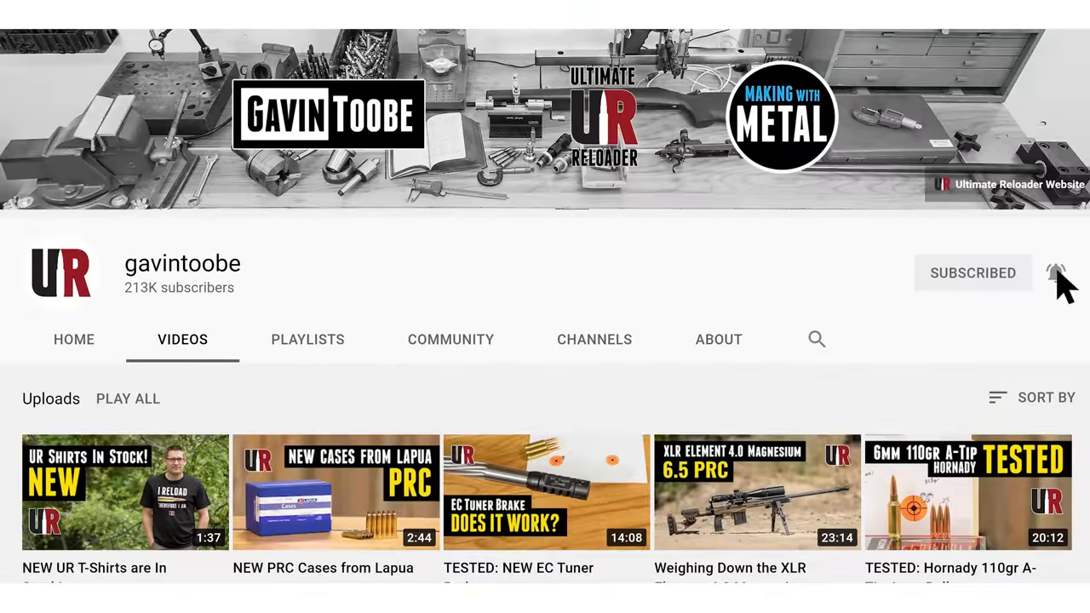